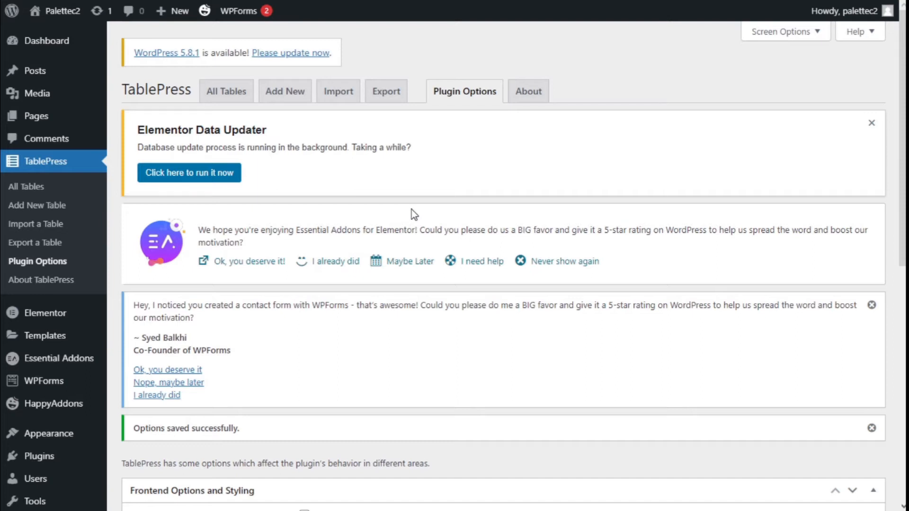
{"action": "mouse_move", "coordinate": [33, 186]}
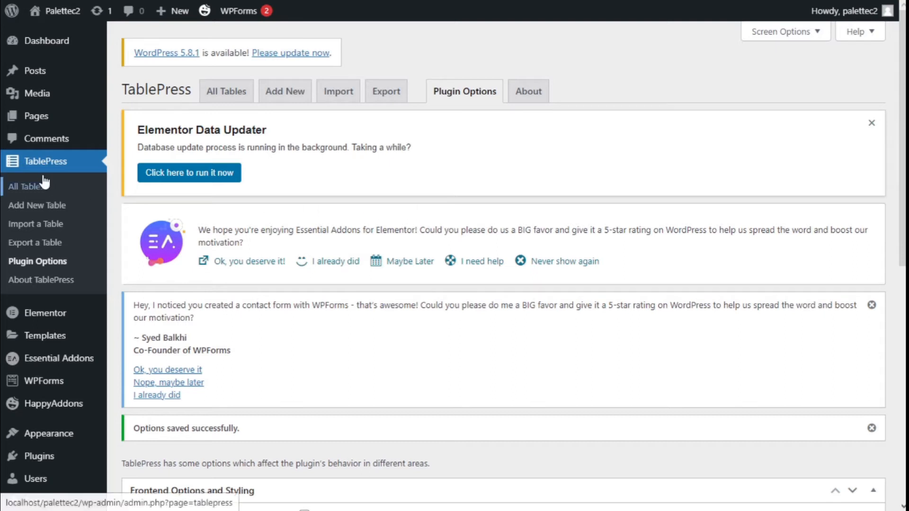
{"action": "mouse_move", "coordinate": [38, 261]}
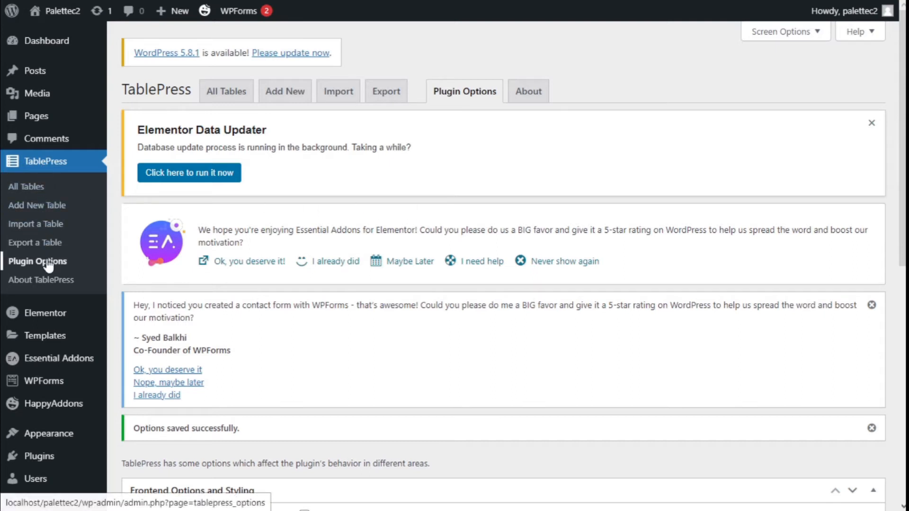
- Scroll down to the Frontend Options and Styling box with the empty Custom CSS editor
{"action": "scroll", "scroll_direction": "down", "scroll_amount": 3}
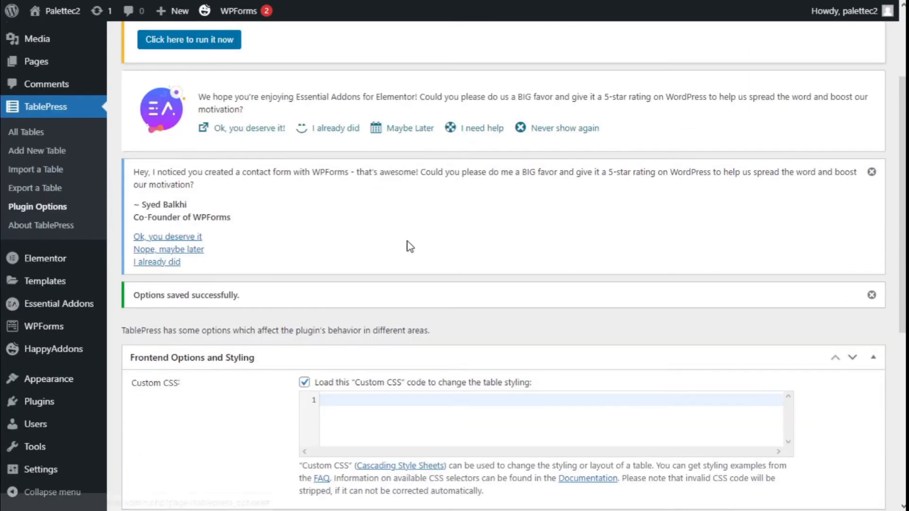
{"action": "scroll", "scroll_direction": "down", "scroll_amount": 3}
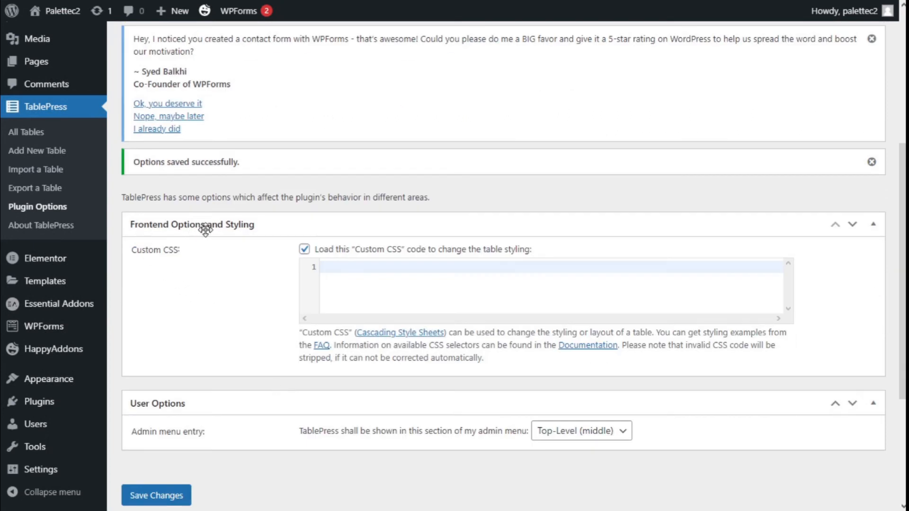
{"action": "mouse_move", "coordinate": [303, 276]}
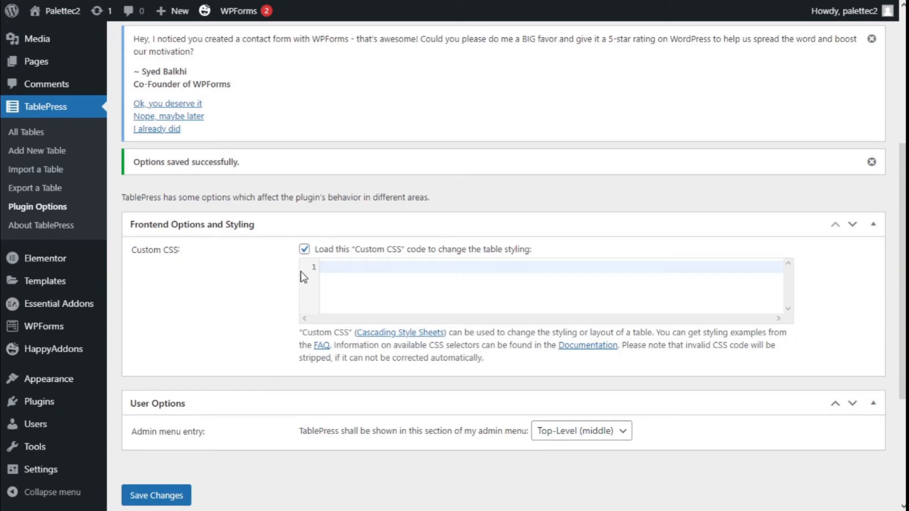
- Enter the empty rule `.tablepress tbody td {}` in Custom CSS, spread over separate lines
{"action": "left_click", "coordinate": [522, 284]}
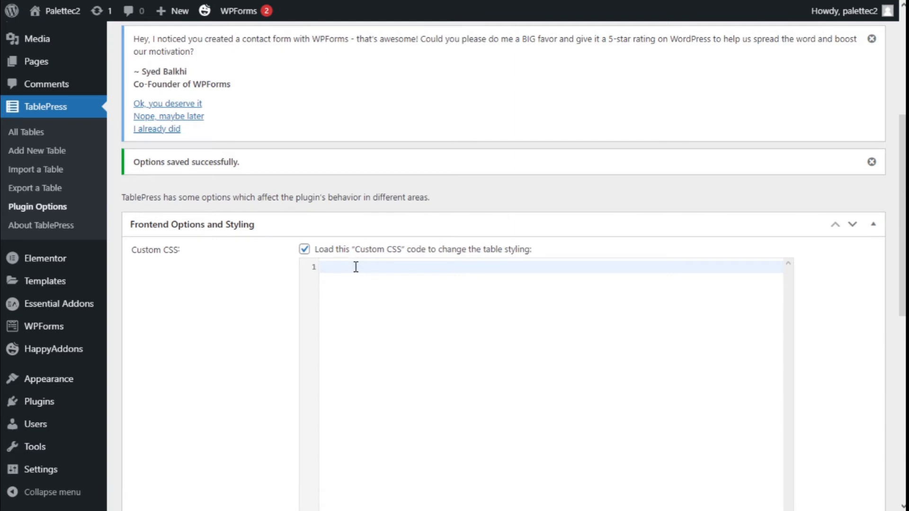
{"action": "type", "text": ".t"}
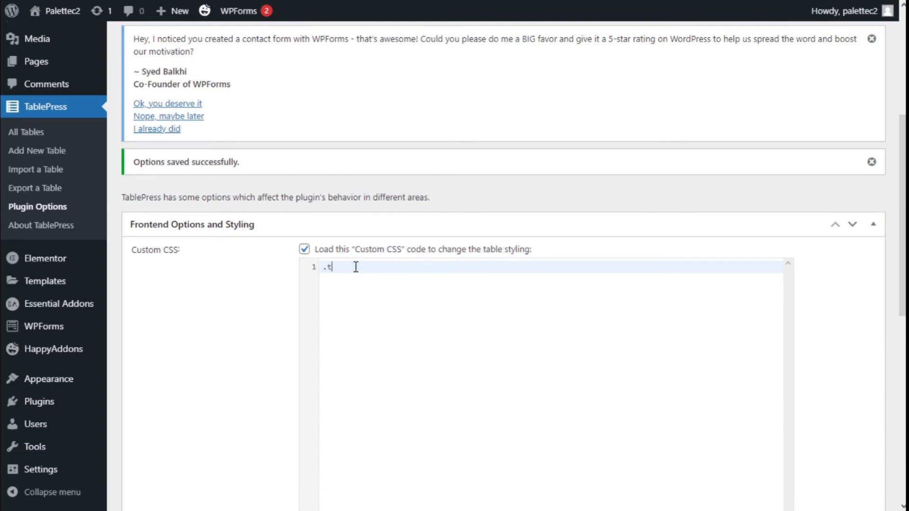
{"action": "type", "text": "ablepress"}
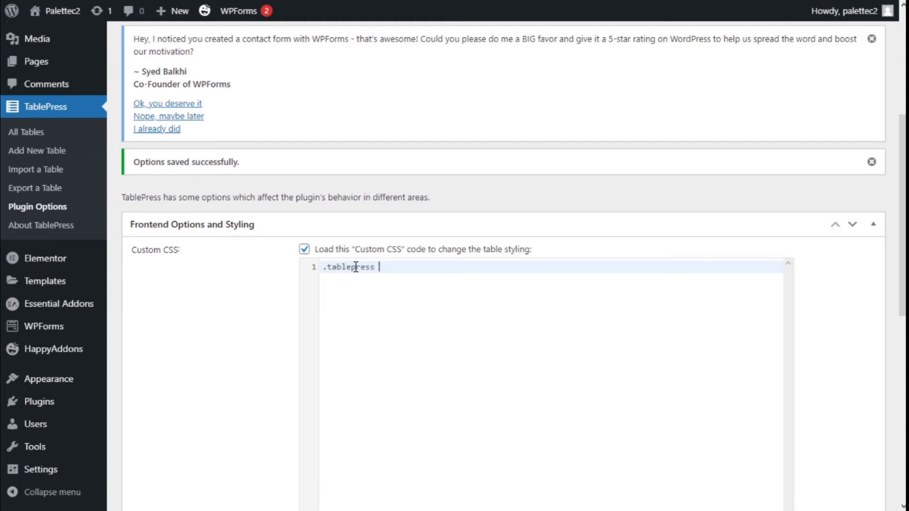
{"action": "type", "text": "tbo"}
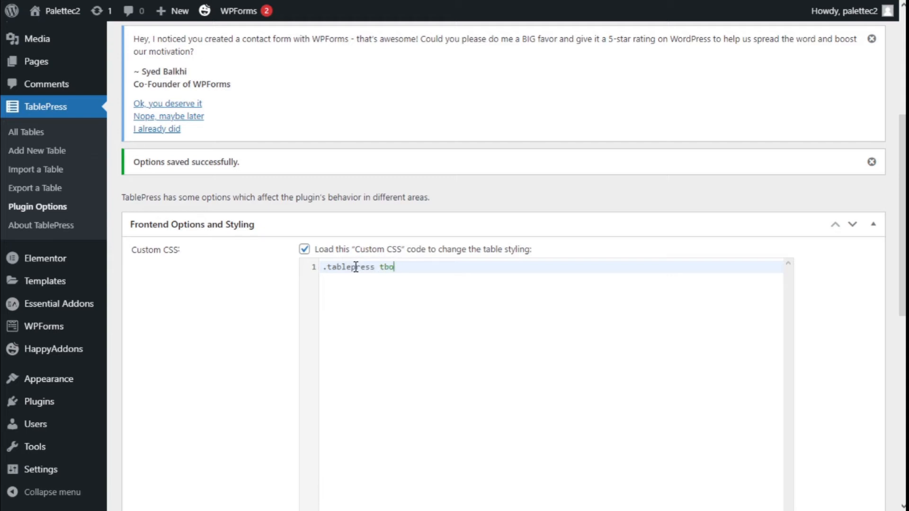
{"action": "type", "text": "dy"}
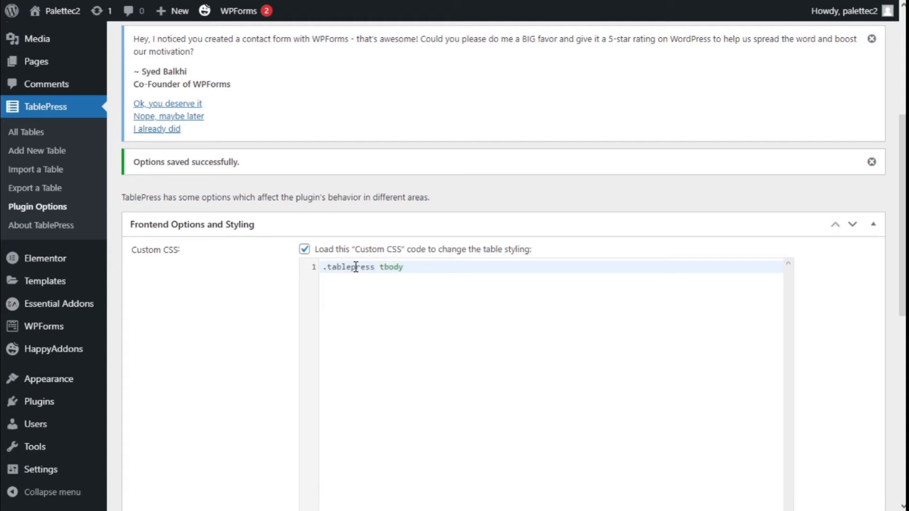
{"action": "type", "text": "td"}
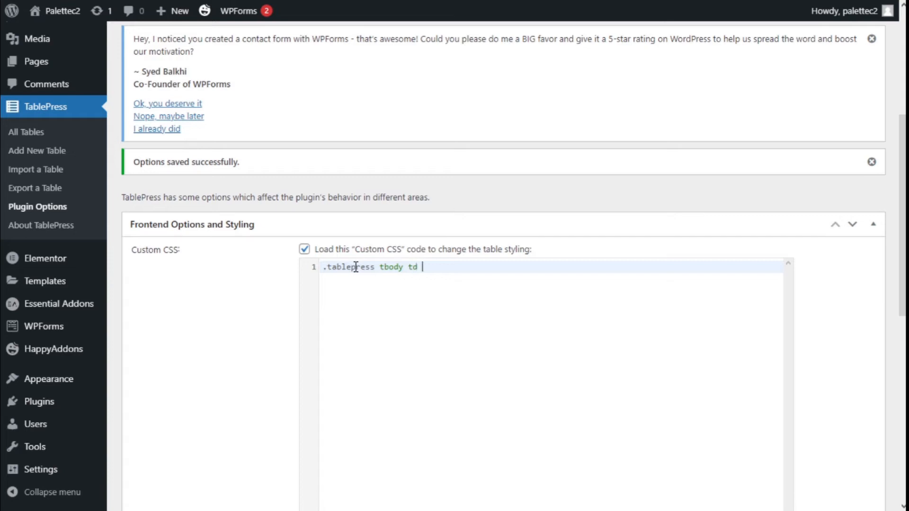
{"action": "type", "text": "{}"}
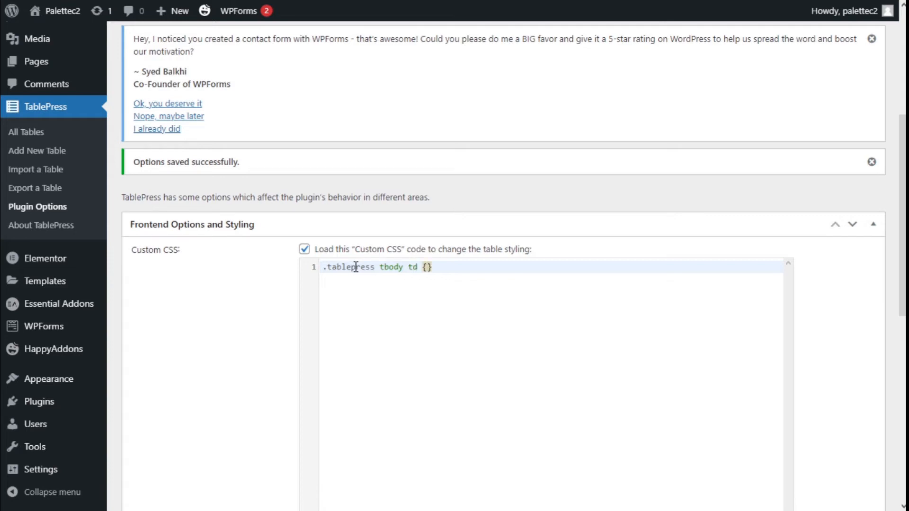
{"action": "key", "text": "Enter"}
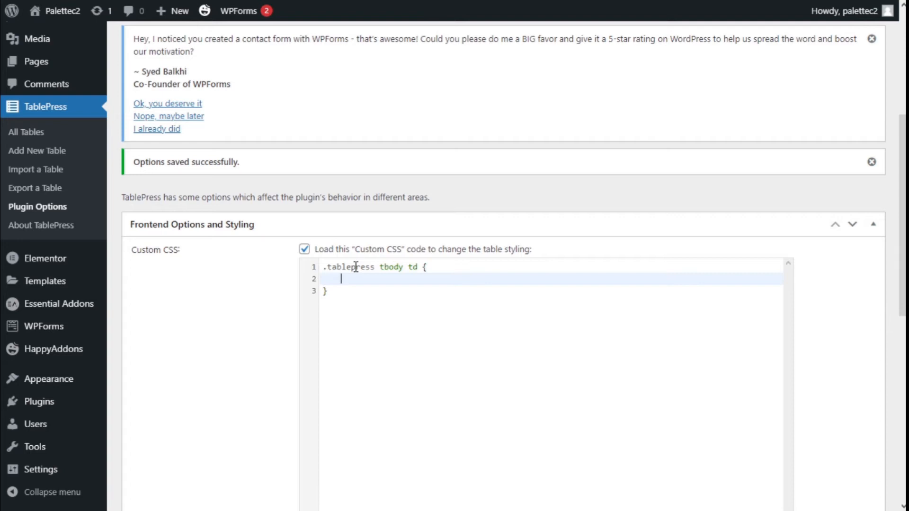
- Add `text-align:center;` inside the .tablepress tbody td rule using the center autocomplete
{"action": "type", "text": "text-align"}
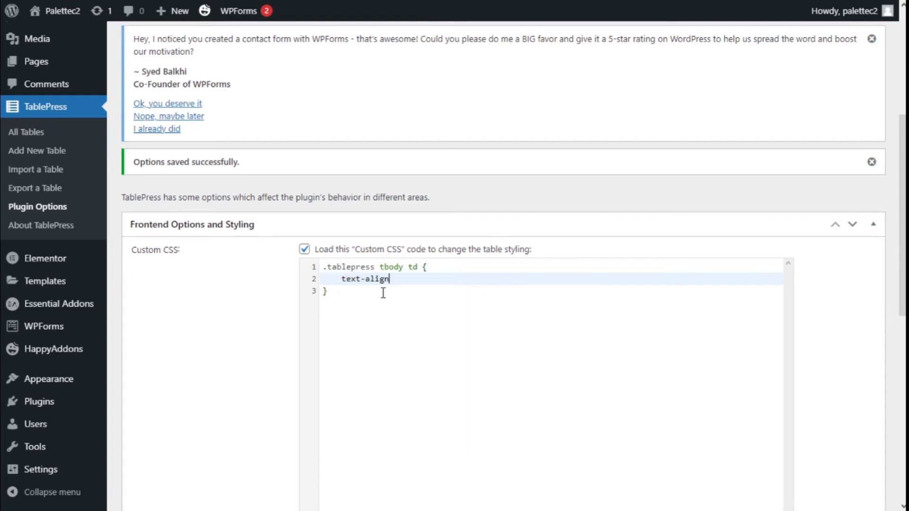
{"action": "mouse_move", "coordinate": [408, 282]}
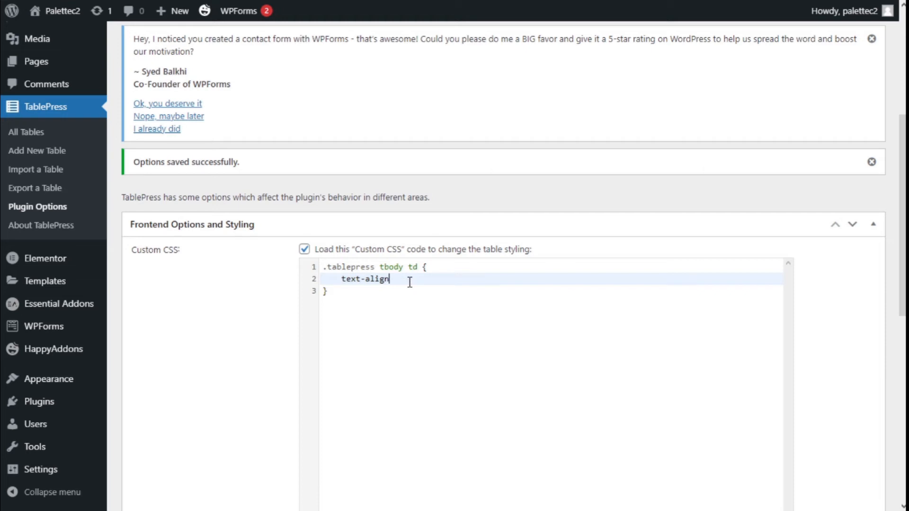
{"action": "type", "text": ":"}
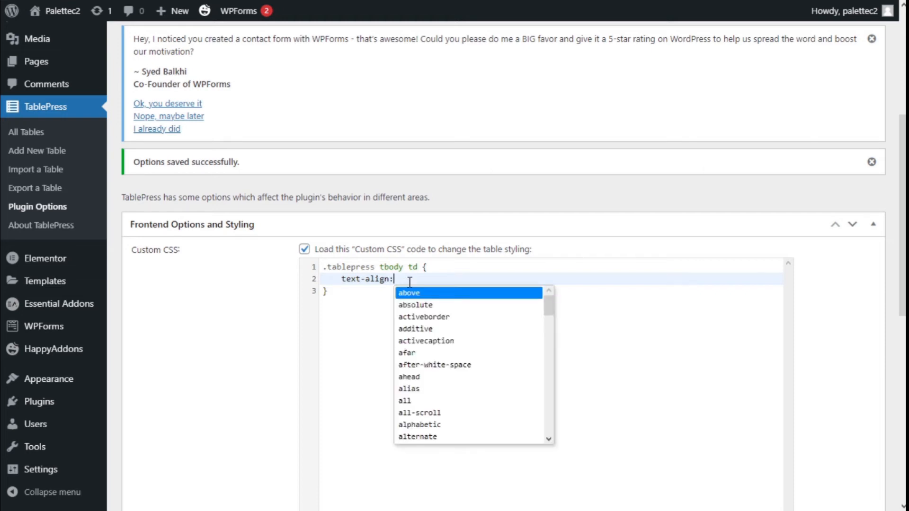
{"action": "type", "text": "cen"}
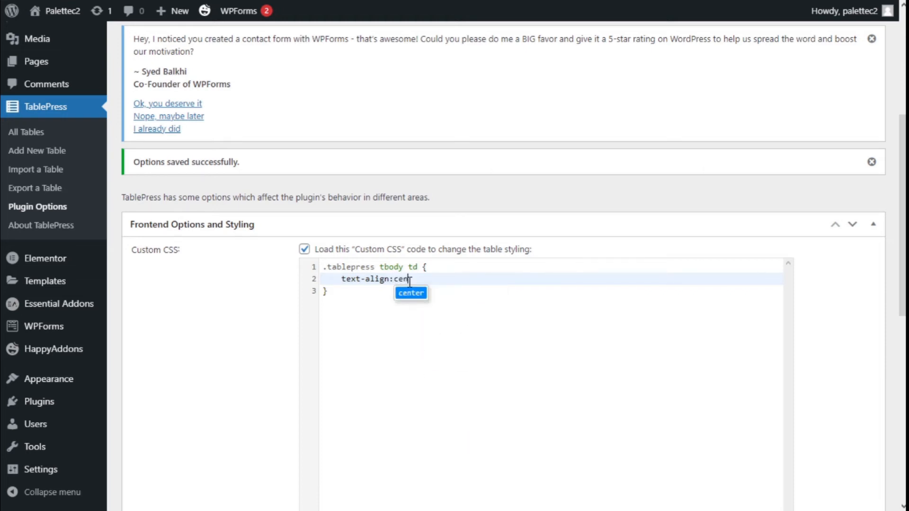
{"action": "type", "text": "ter"}
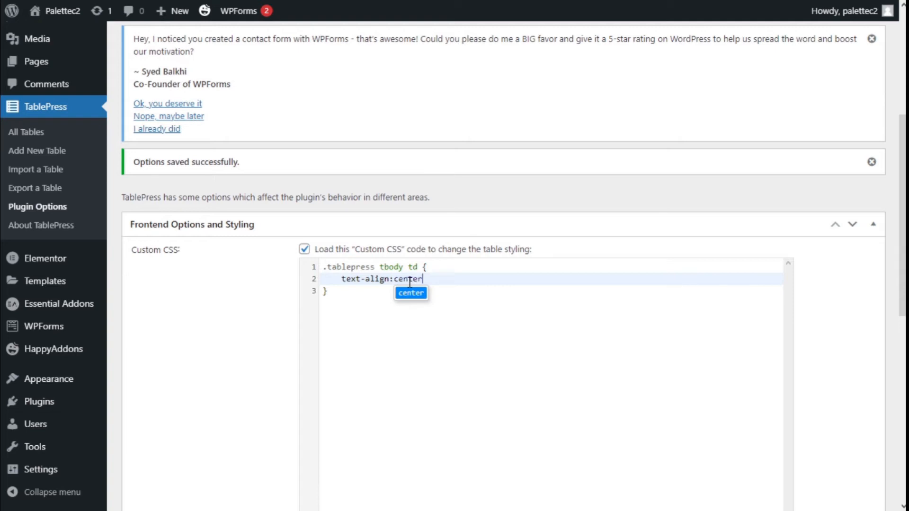
{"action": "type", "text": "r"}
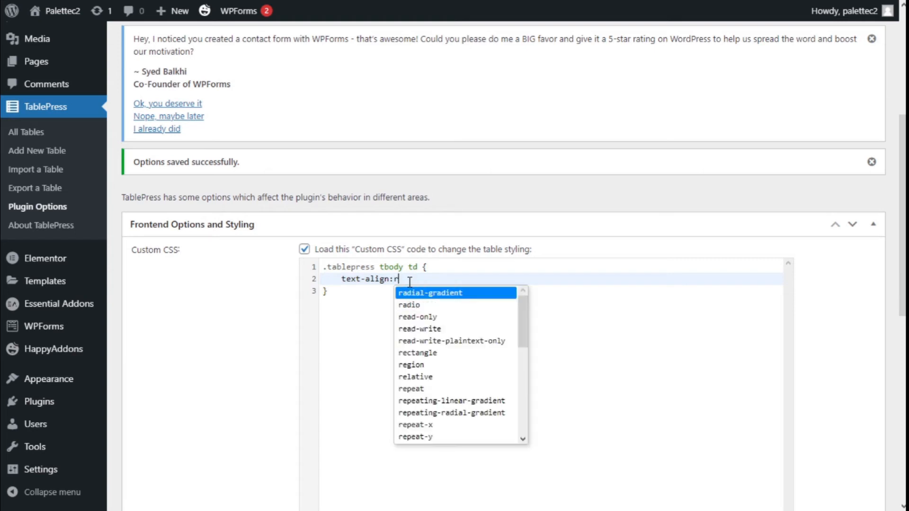
{"action": "type", "text": "le"}
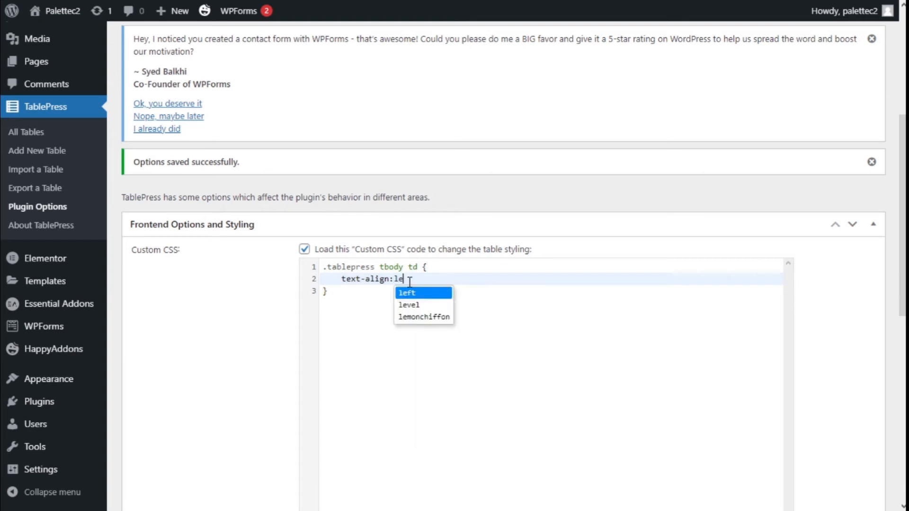
{"action": "type", "text": "cen"}
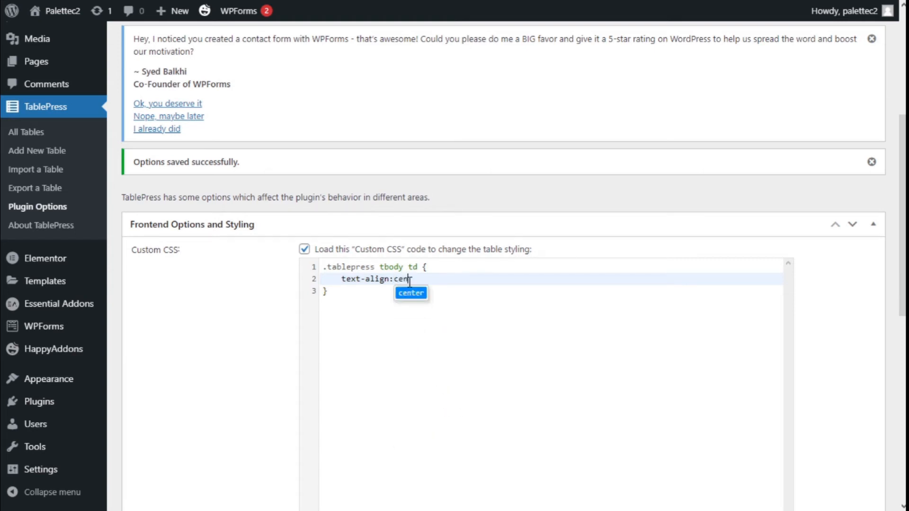
{"action": "left_click", "coordinate": [411, 293]}
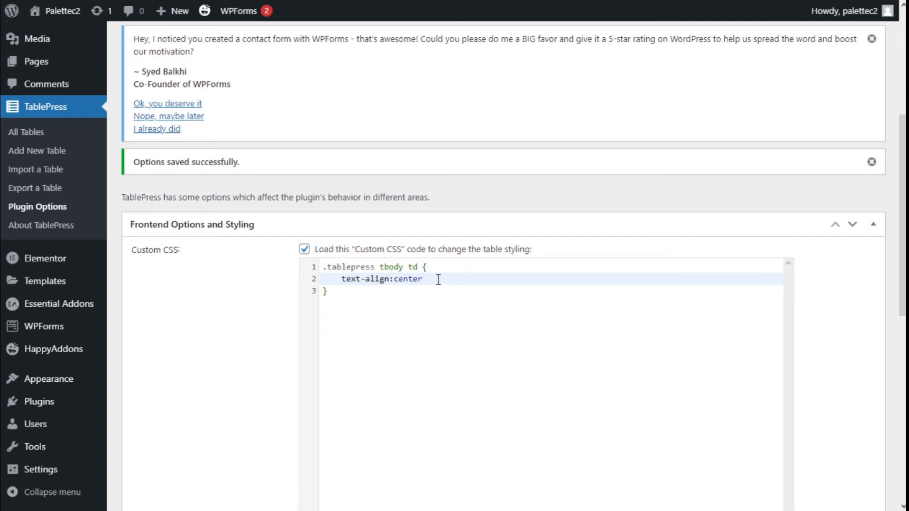
{"action": "type", "text": ";"}
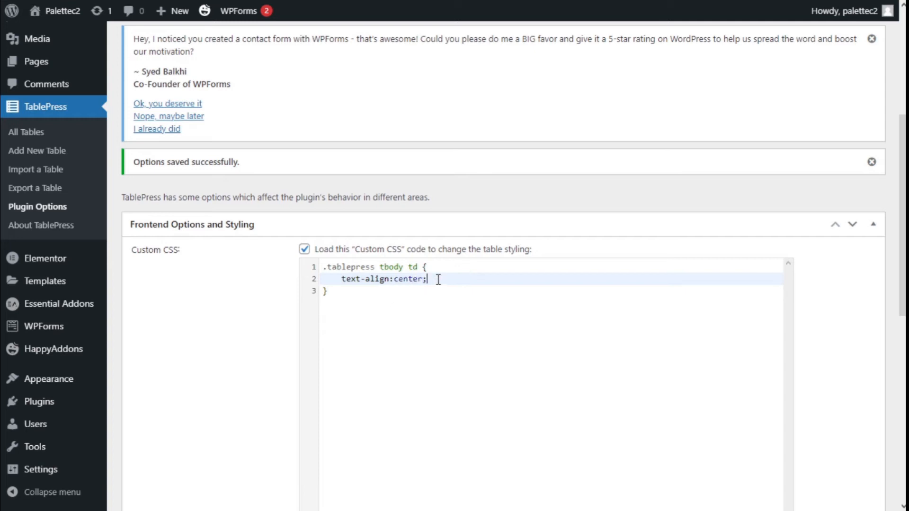
- Save the TablePress plugin options with the centering CSS
{"action": "scroll", "scroll_direction": "down", "scroll_amount": 3}
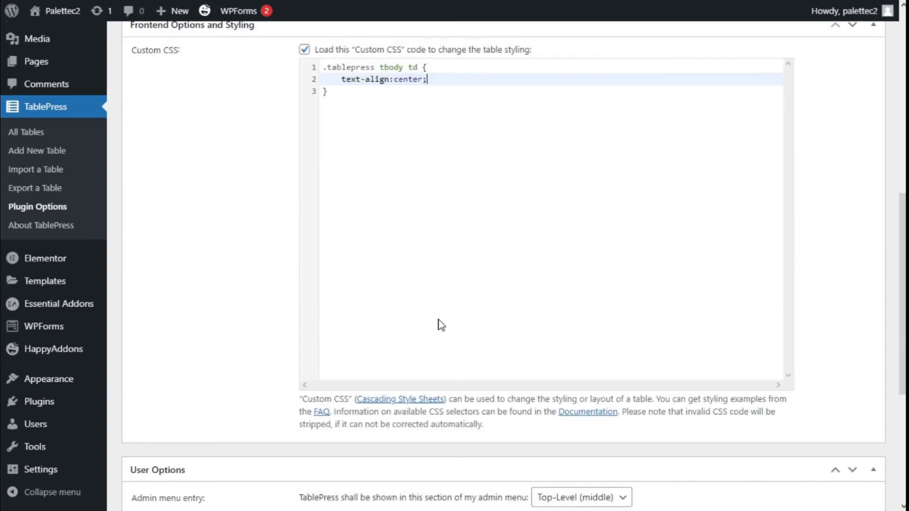
{"action": "scroll", "scroll_direction": "down", "scroll_amount": 3}
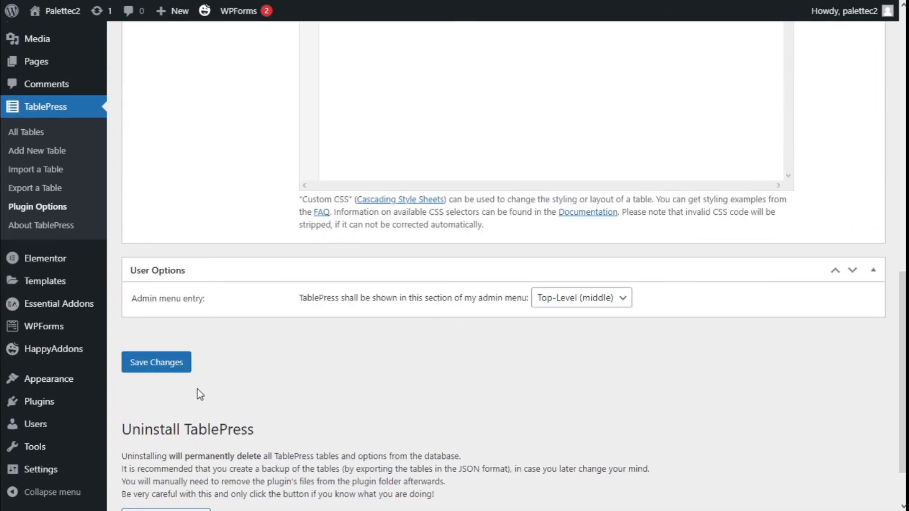
{"action": "mouse_move", "coordinate": [168, 370]}
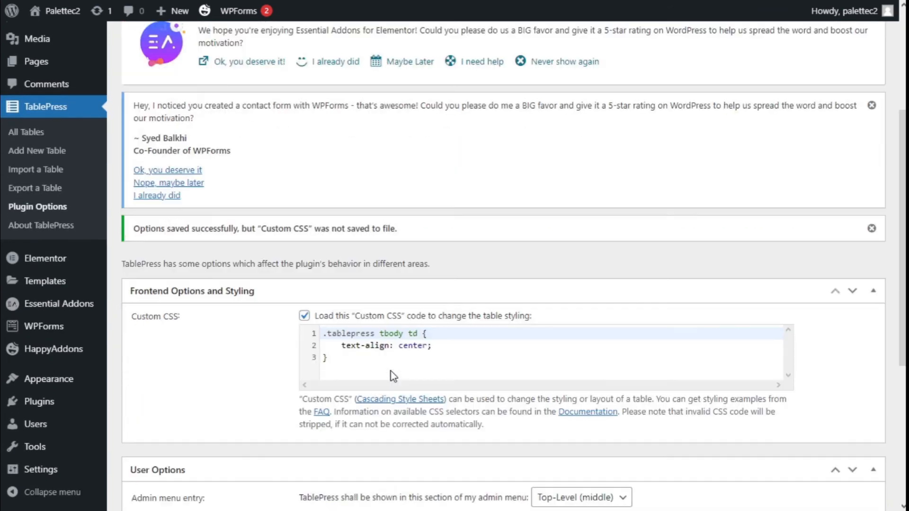
{"action": "mouse_move", "coordinate": [175, 336]}
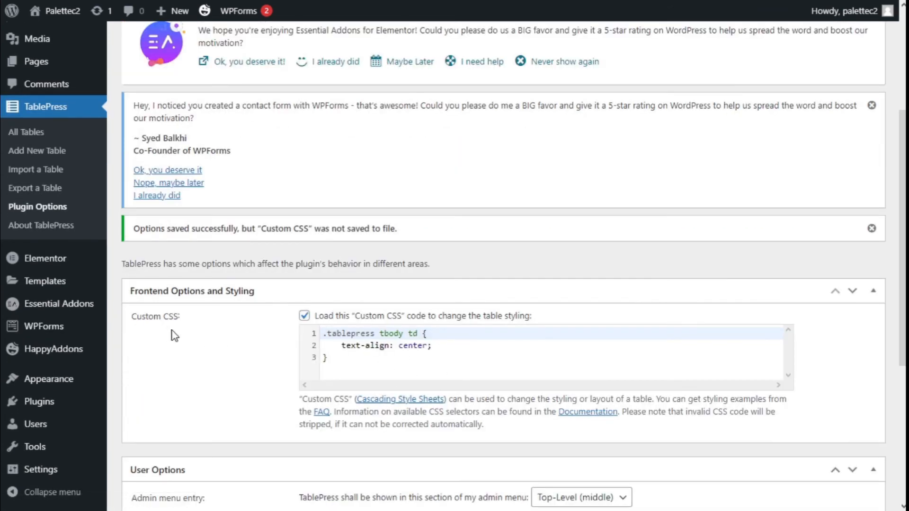
{"action": "mouse_move", "coordinate": [269, 342]}
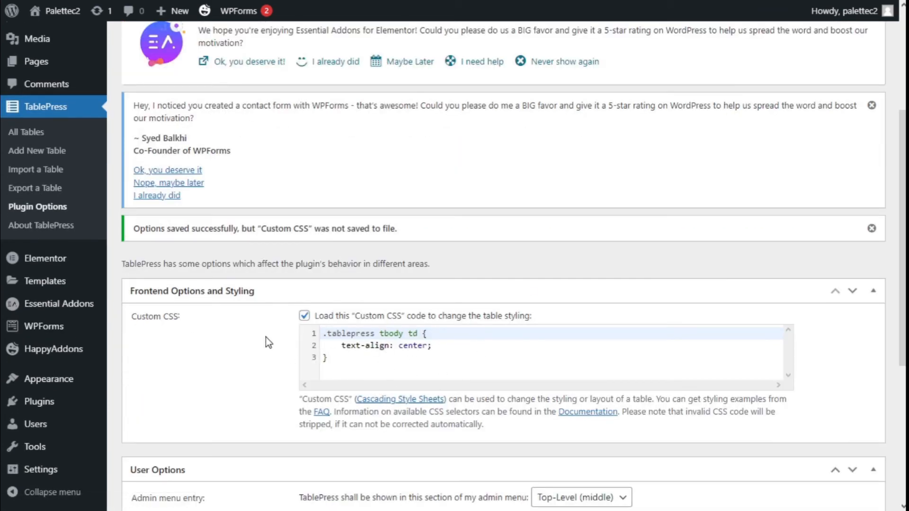
{"action": "scroll", "scroll_direction": "up", "scroll_amount": 3}
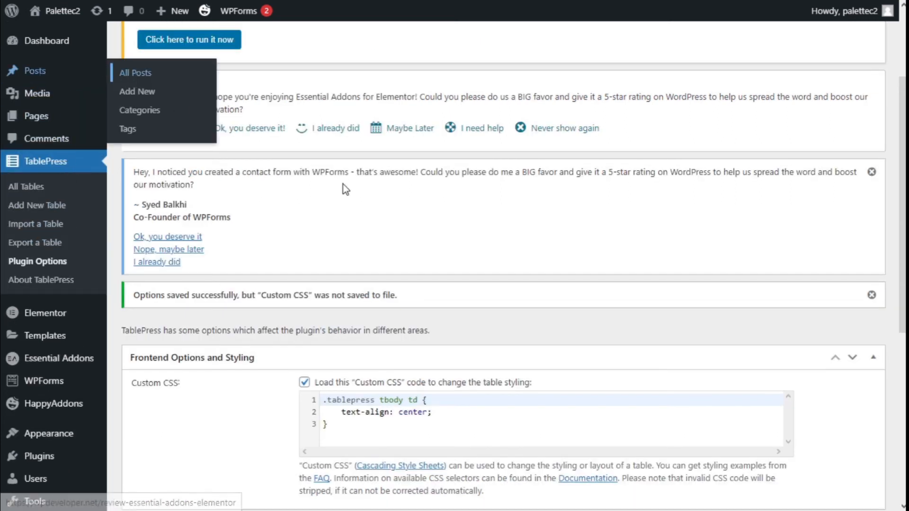
- Open the ¡Hola mundo! post for editing from All Posts
{"action": "left_click", "coordinate": [135, 72]}
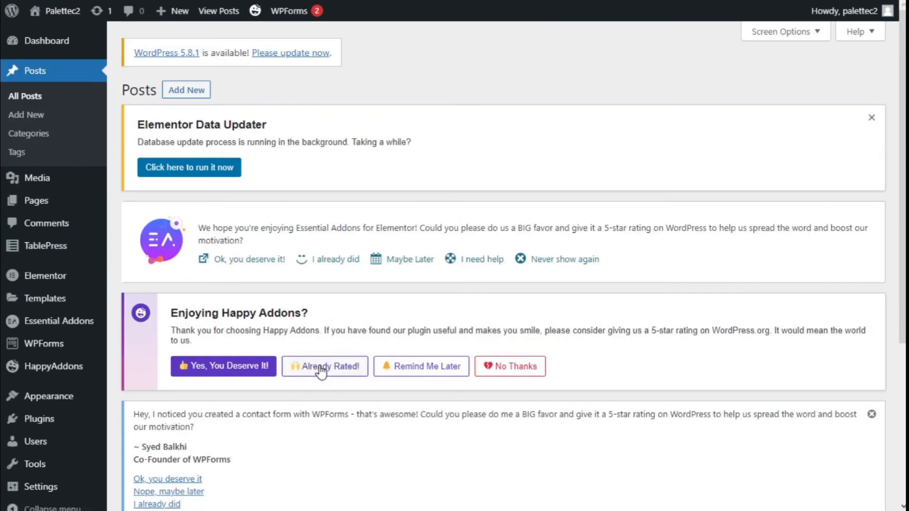
{"action": "scroll", "scroll_direction": "down", "scroll_amount": 3}
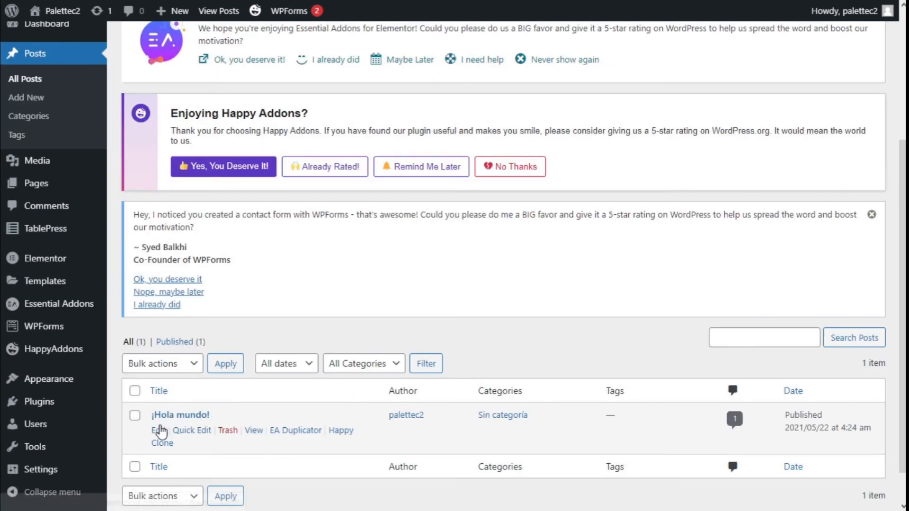
{"action": "left_click", "coordinate": [156, 431]}
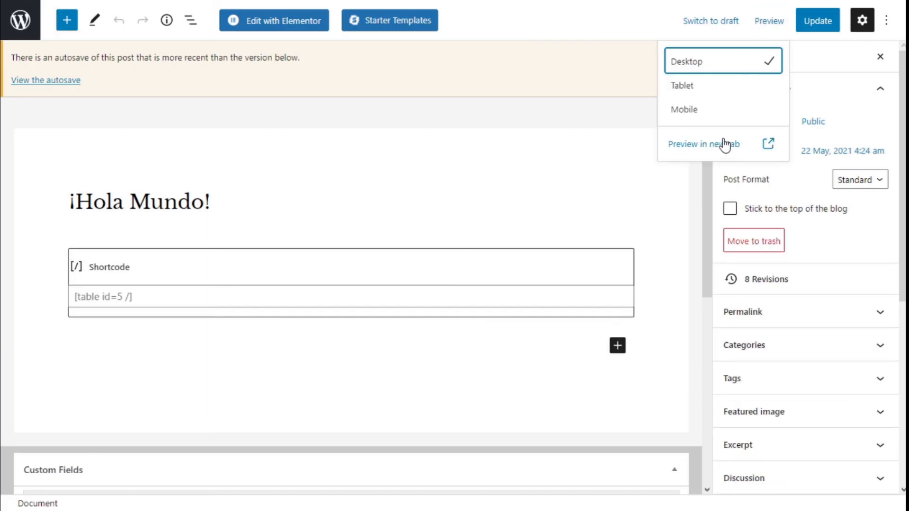
{"action": "mouse_move", "coordinate": [703, 144]}
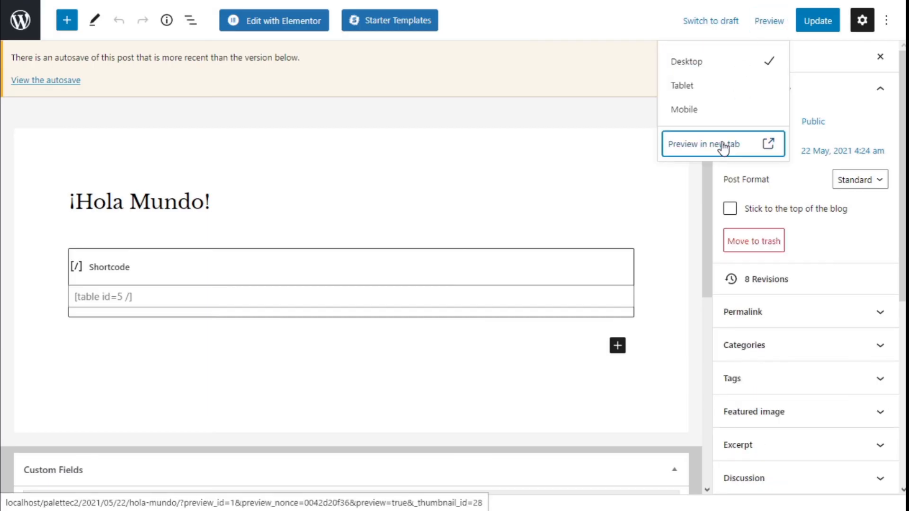
- Preview the ¡Hola Mundo! post in a new tab to see the centered table
{"action": "left_click", "coordinate": [705, 143]}
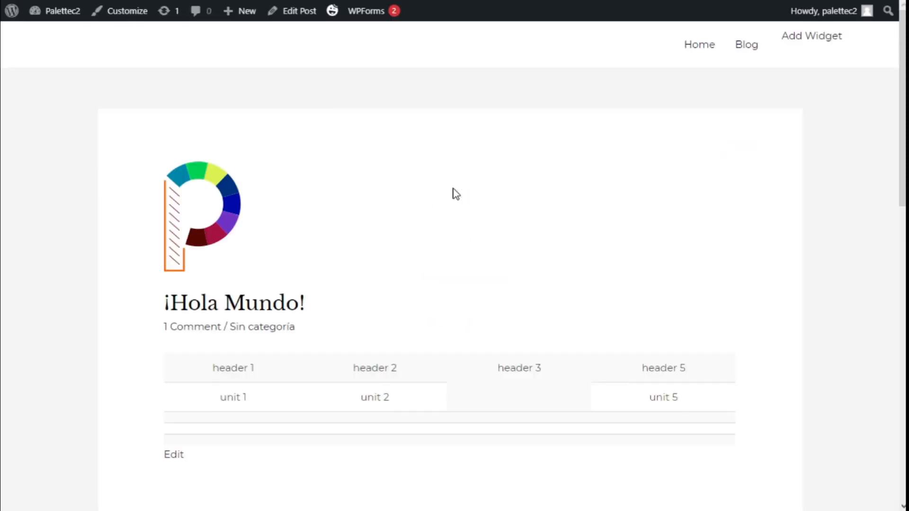
{"action": "scroll", "scroll_direction": "down", "scroll_amount": 3}
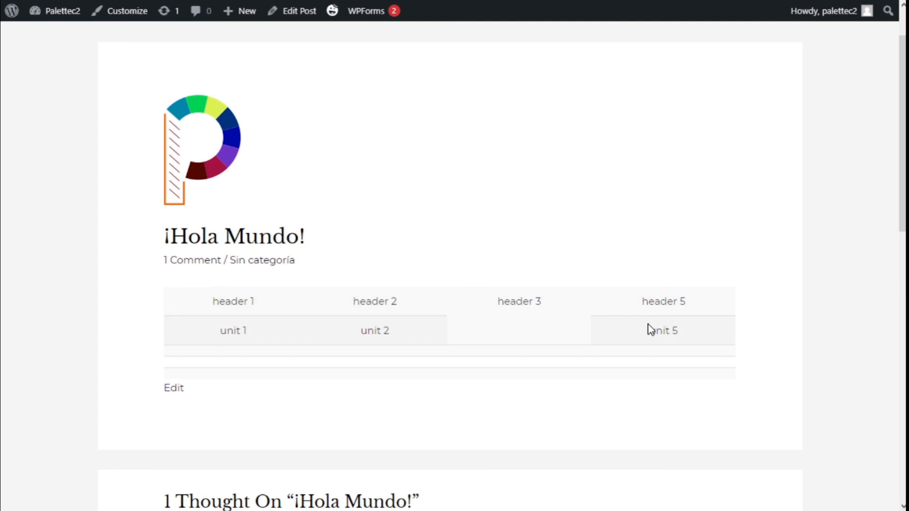
{"action": "mouse_move", "coordinate": [230, 305]}
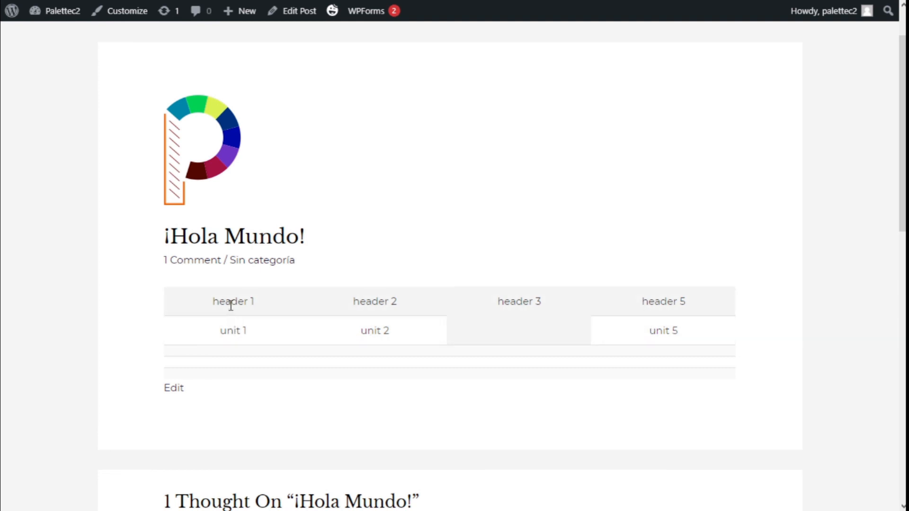
{"action": "mouse_move", "coordinate": [476, 339]}
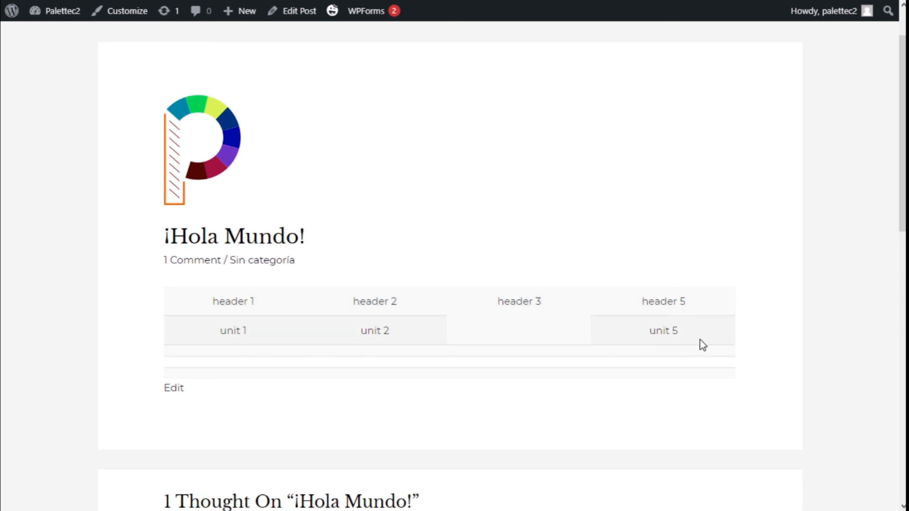
{"action": "mouse_move", "coordinate": [369, 308]}
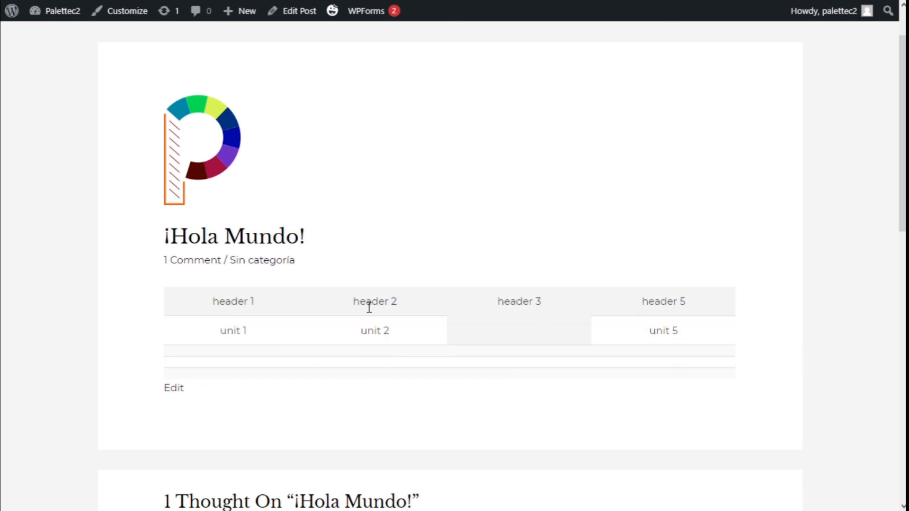
{"action": "mouse_move", "coordinate": [440, 339]}
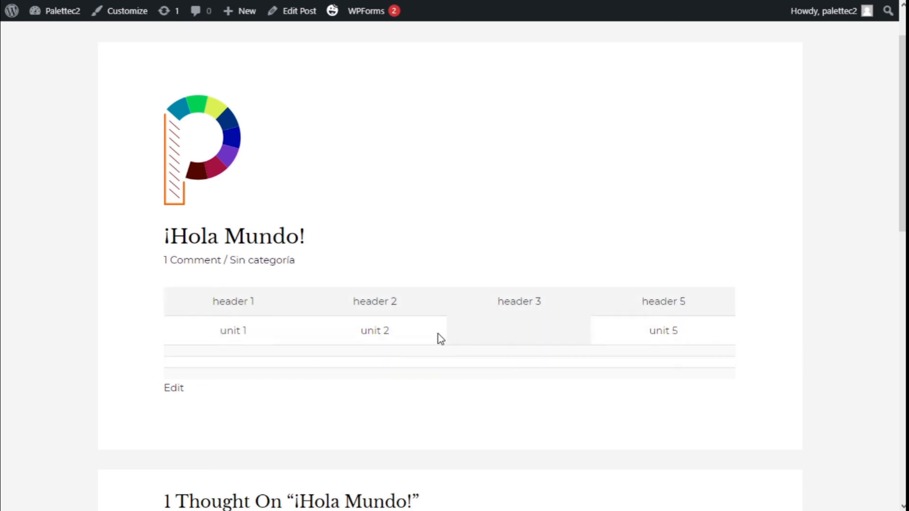